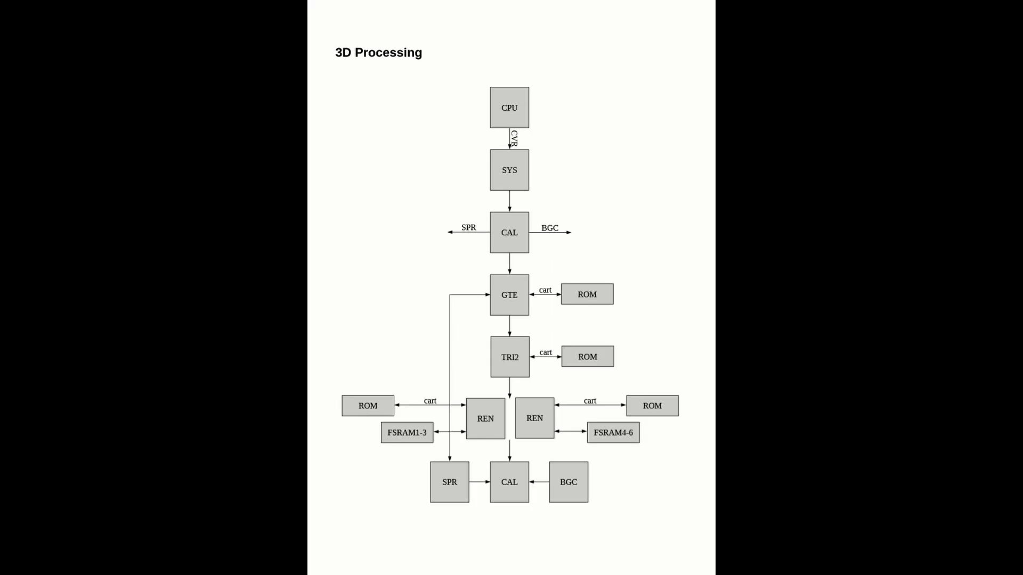
scroll(down, 3)
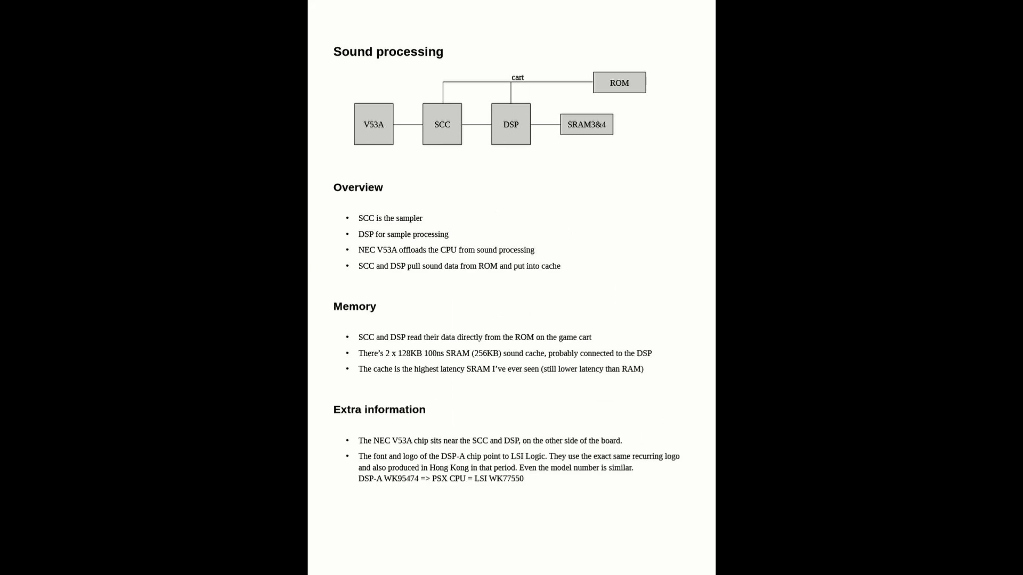